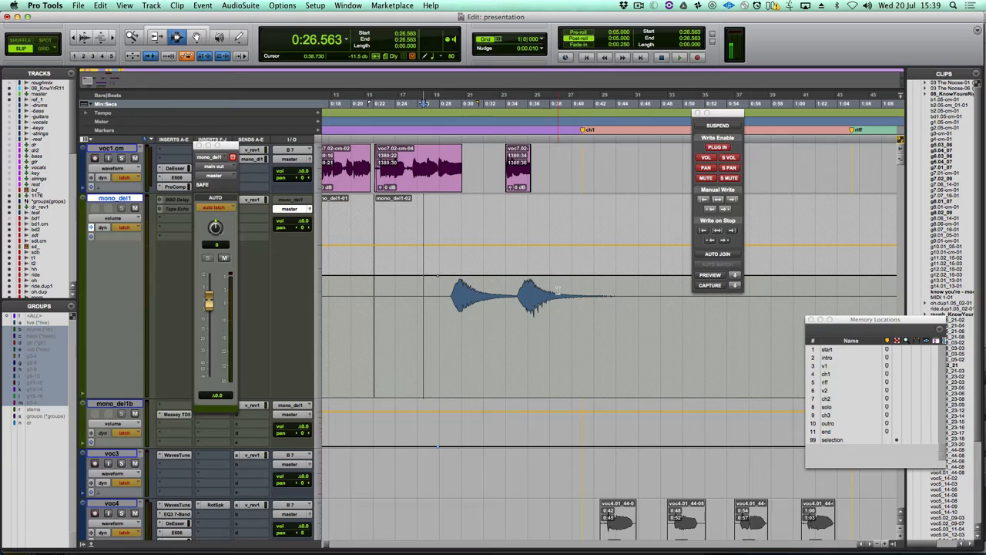
Open the Setup menu to browse Pro Tools settings.
click(328, 6)
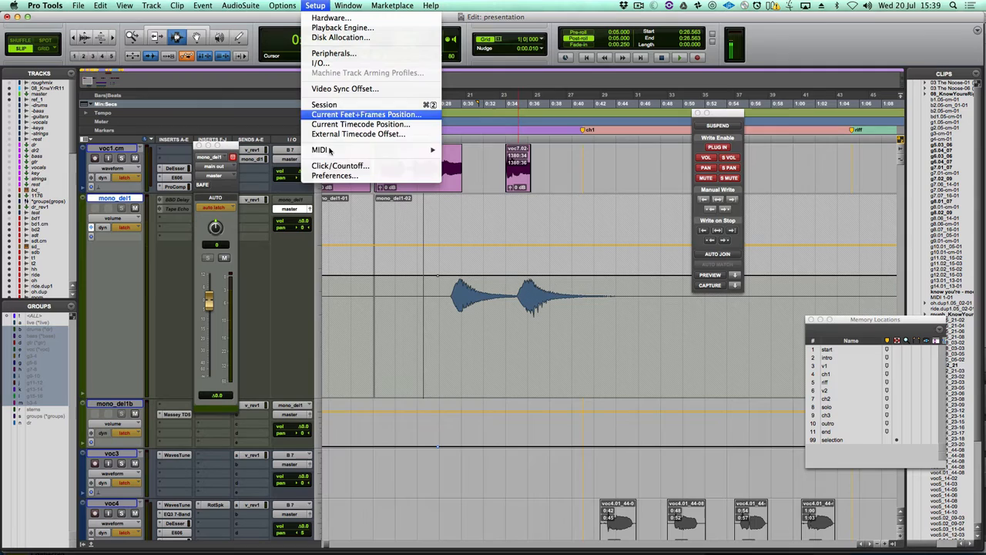
Record latch volume automation ducking mono_del1 after the vocal, then show its automation choices.
click(336, 176)
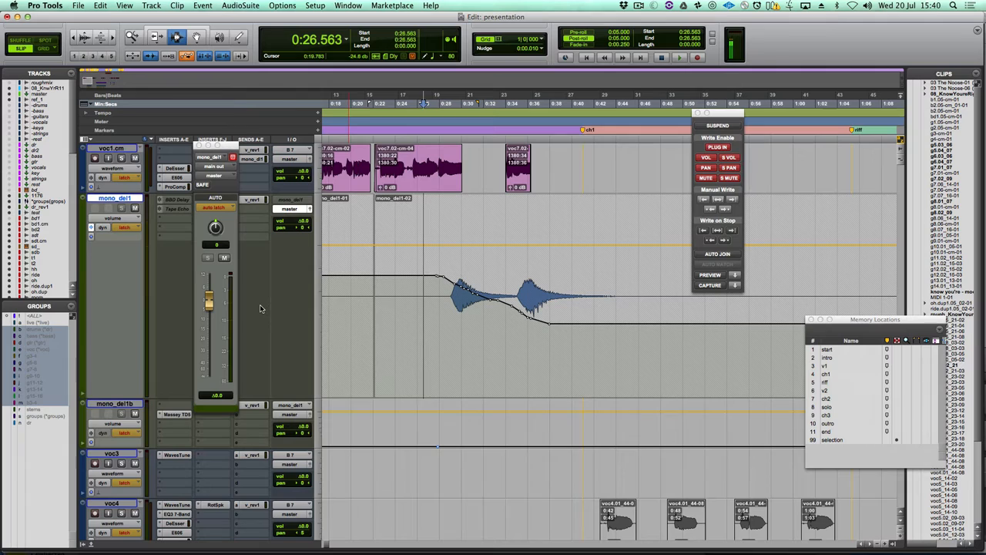
click(113, 217)
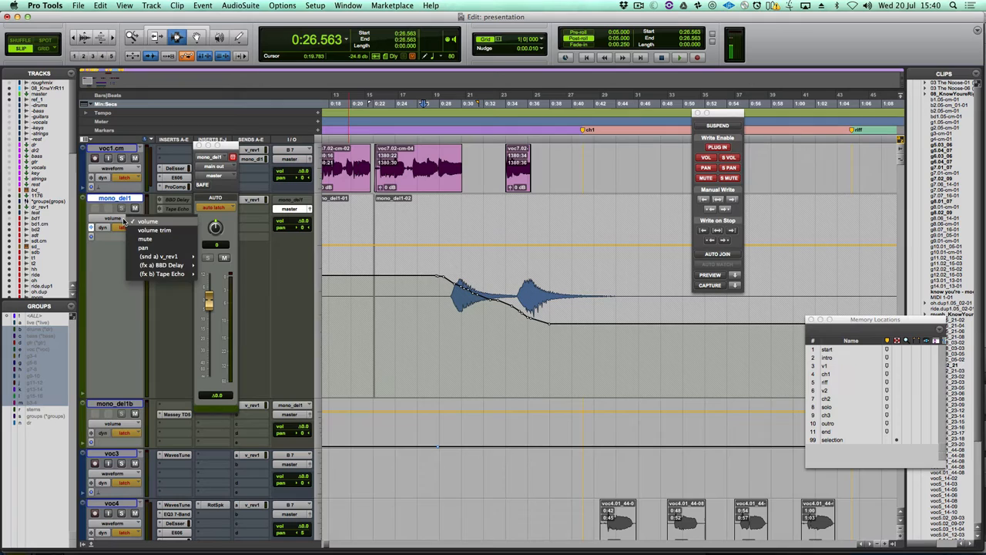